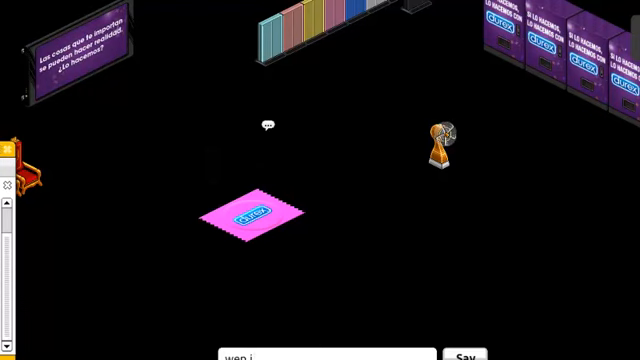
pyautogui.write('l')
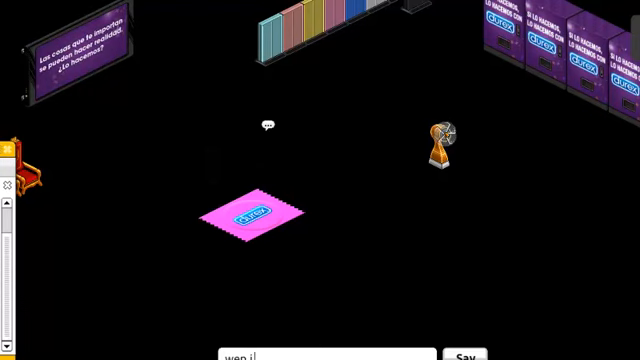